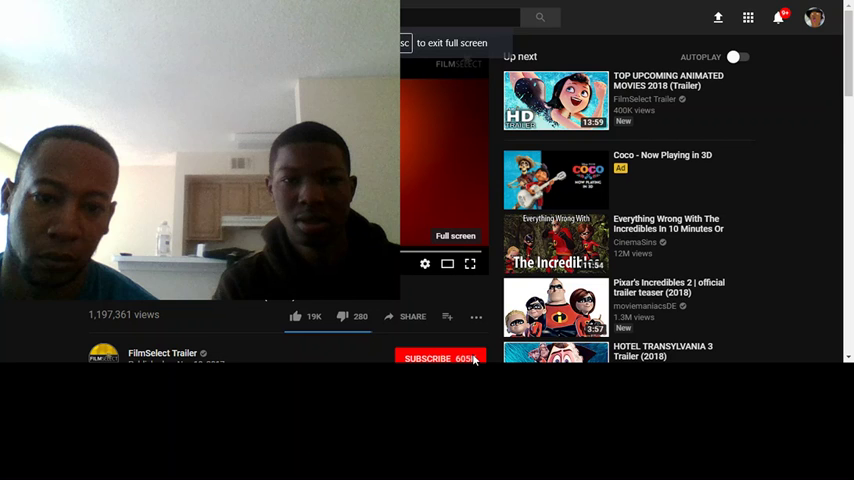
Step: Leave full screen and let the Incredibles 2 teaser play windowed to about 1:06
left_click(470, 263)
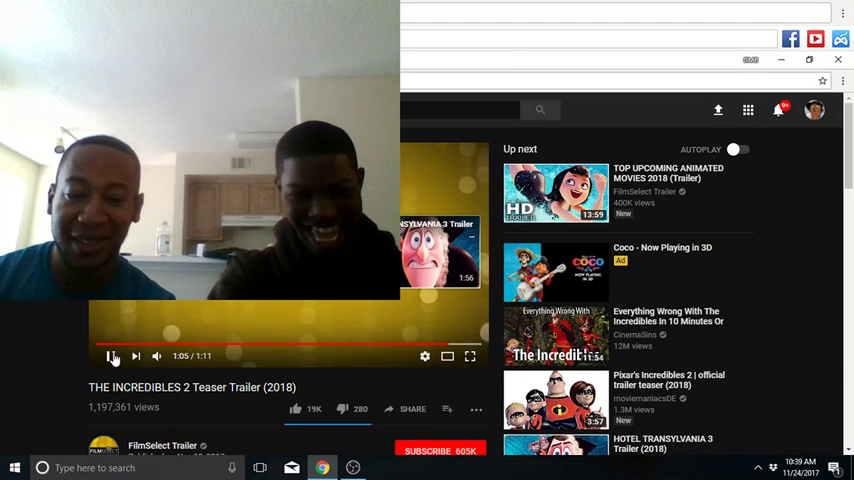
left_click(111, 356)
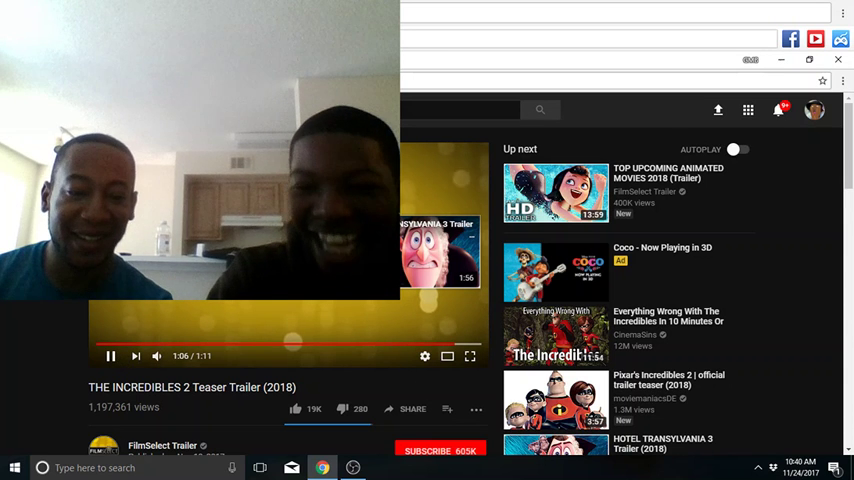